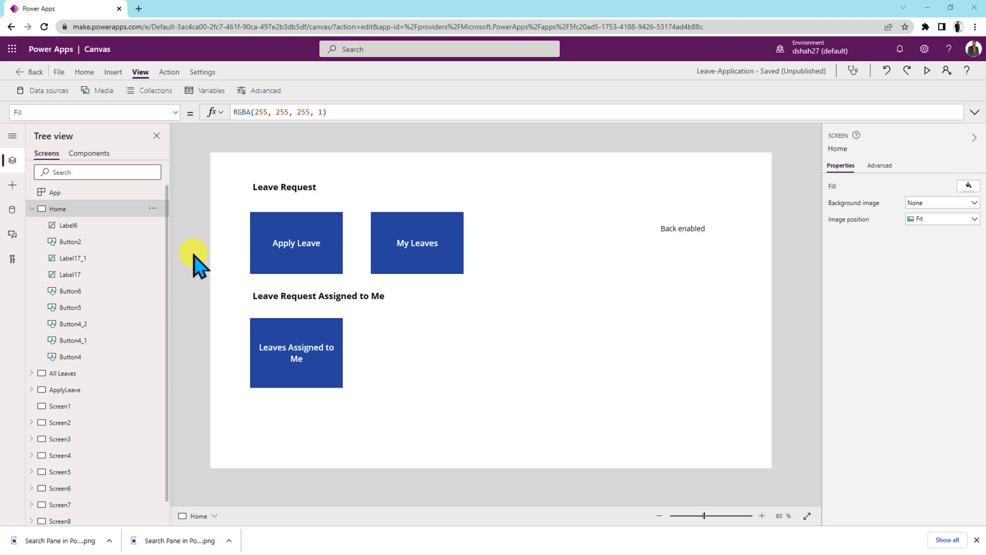
mouse_move(200, 269)
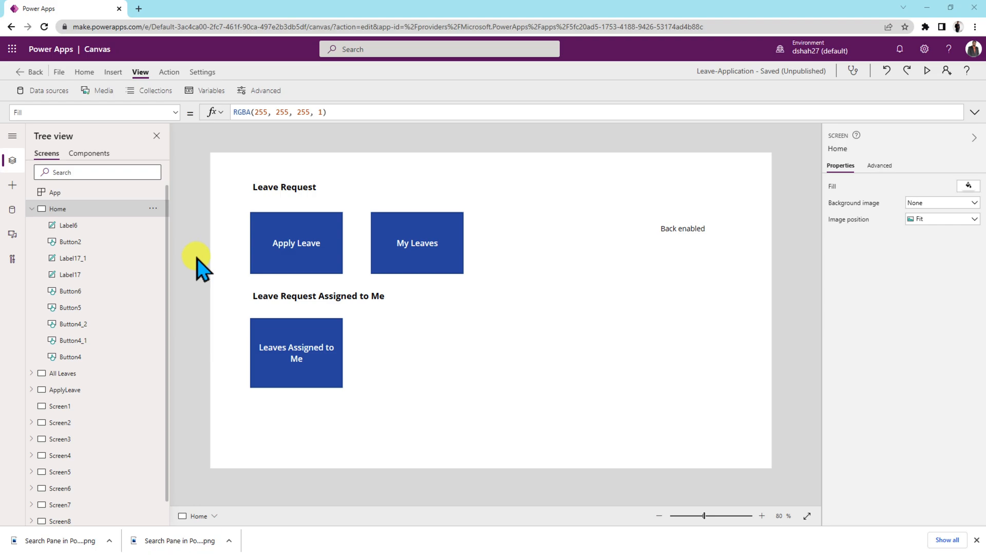
mouse_move(204, 274)
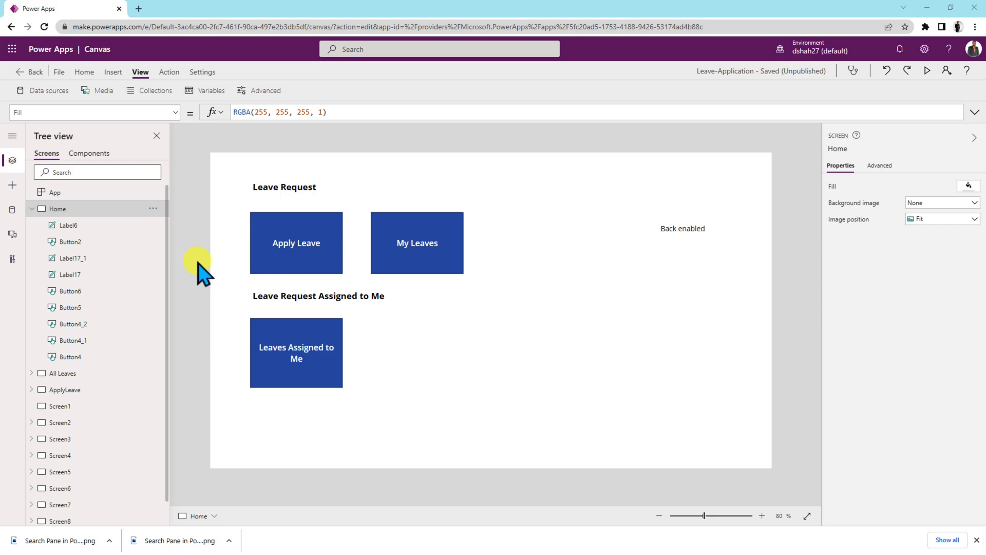
mouse_move(204, 283)
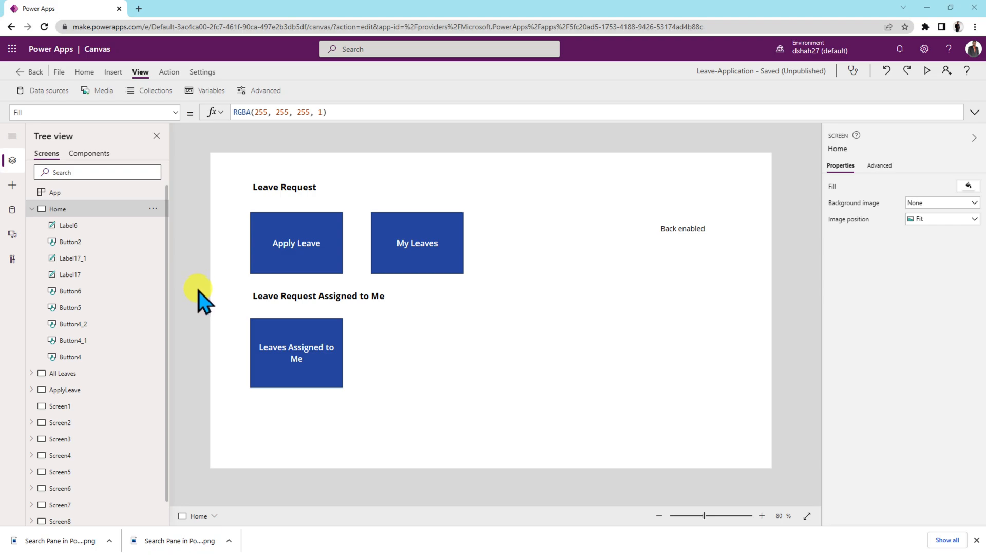
mouse_move(205, 305)
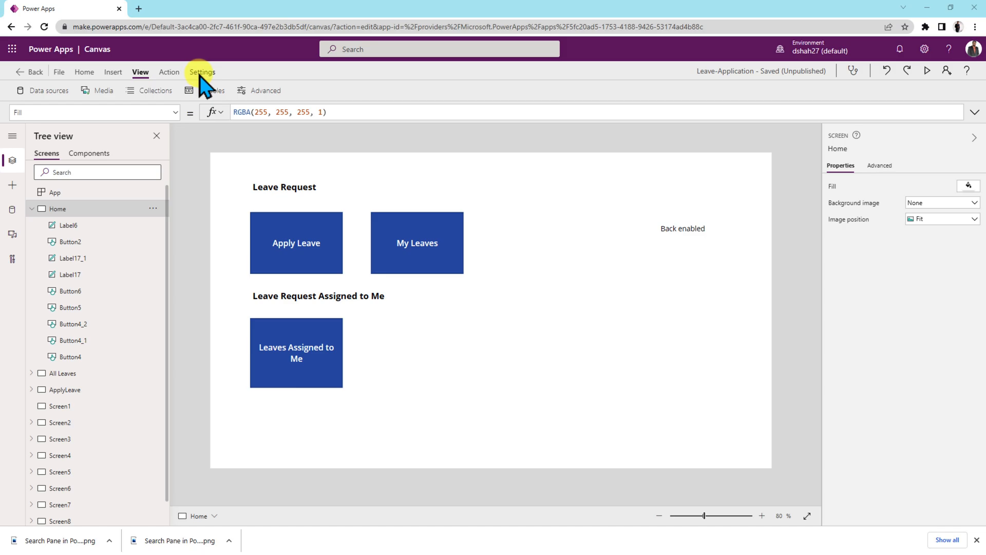
- Enable the Search preview feature under Settings > Upcoming features
click(202, 72)
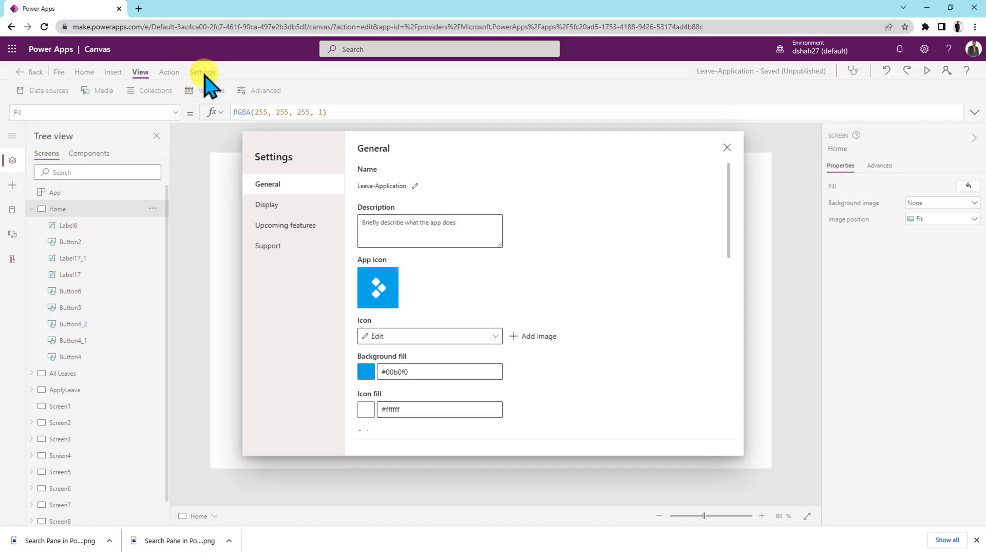
click(284, 224)
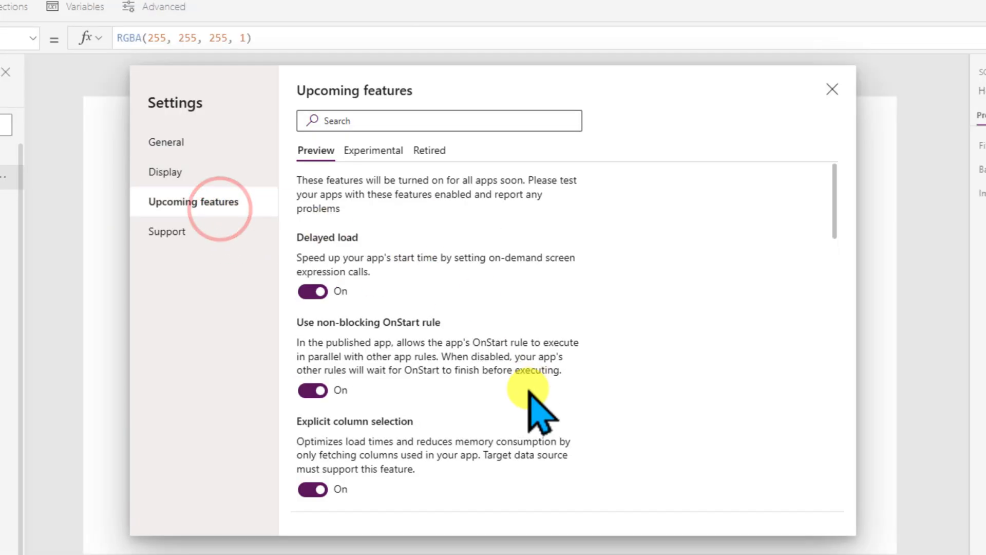
scroll(down, 3)
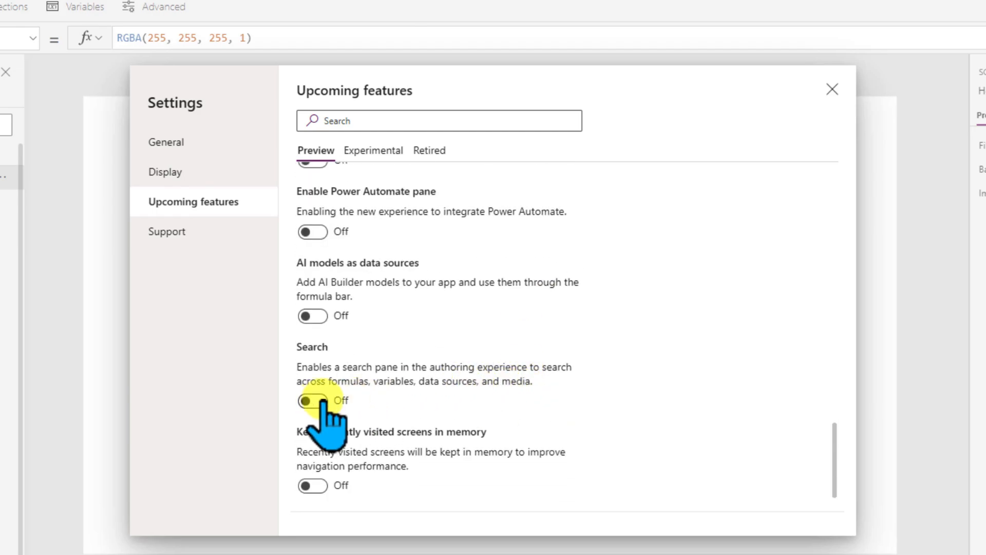
click(312, 401)
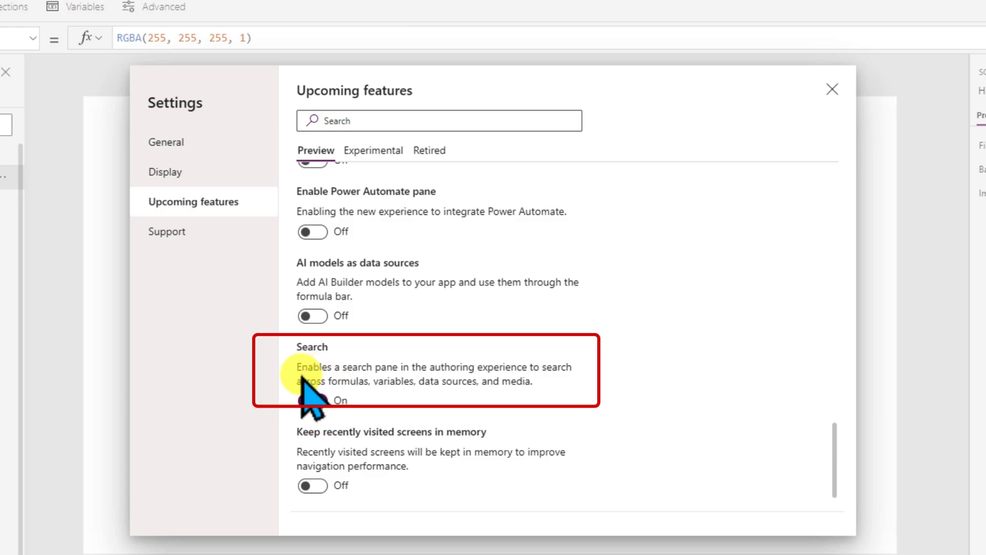
click(311, 400)
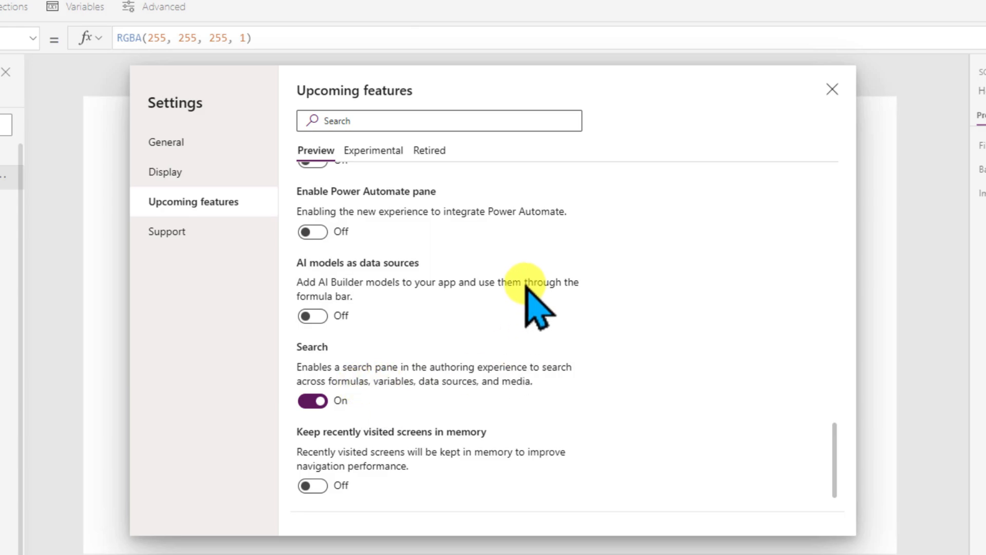
mouse_move(832, 89)
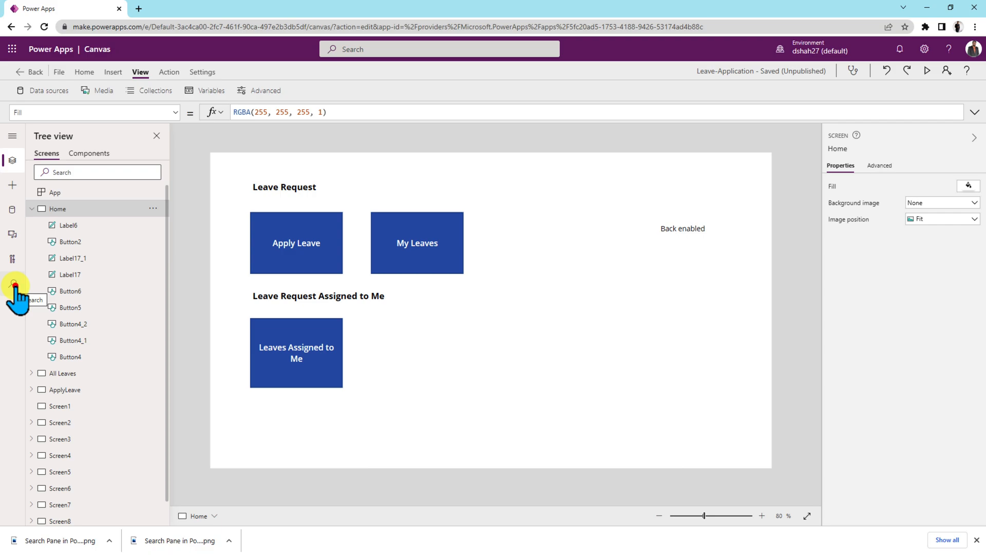
- Search the app for 'ism' and select the CheckIsManager result under global variables
click(12, 283)
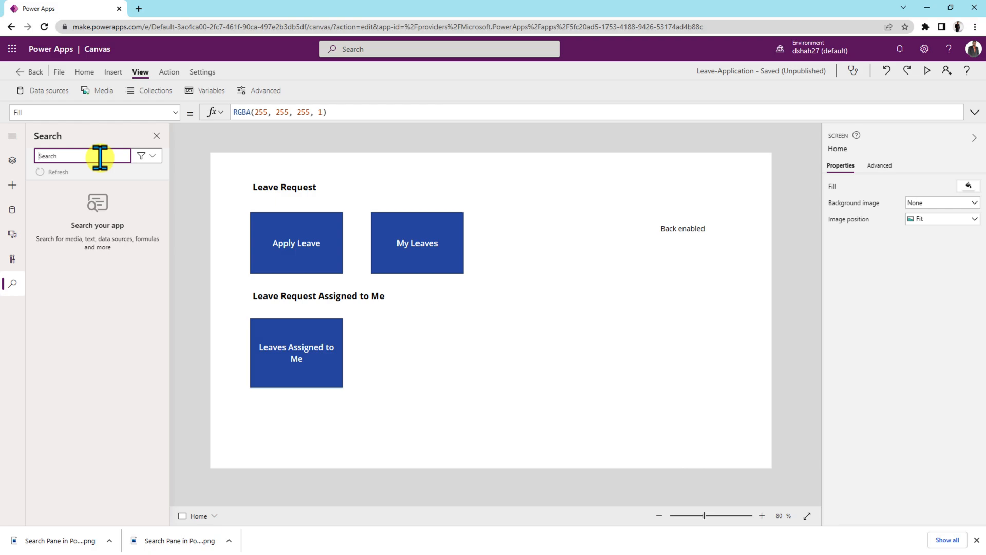
text(ism)
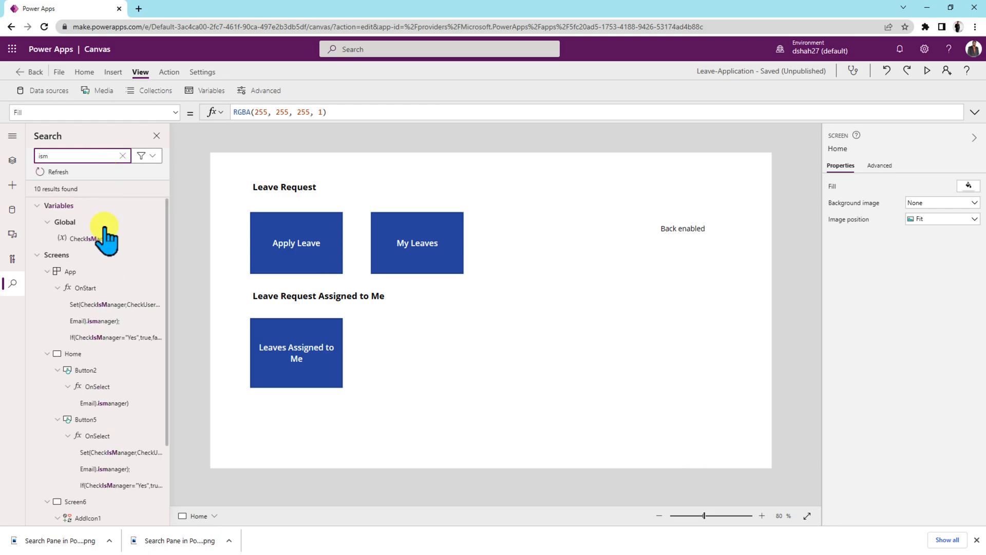
click(93, 238)
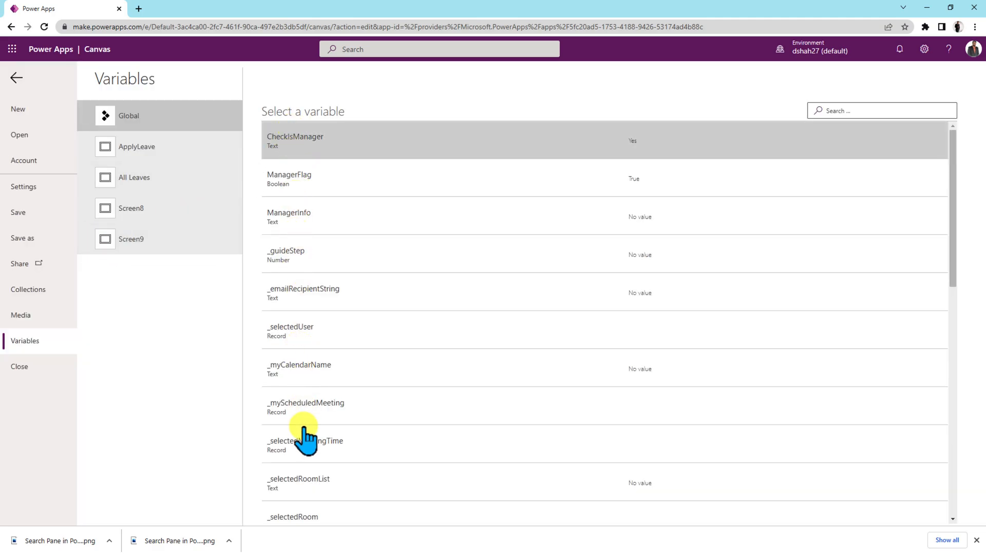
- Return from the Variables view and jump to the CheckIsManager match in App OnStart
click(17, 76)
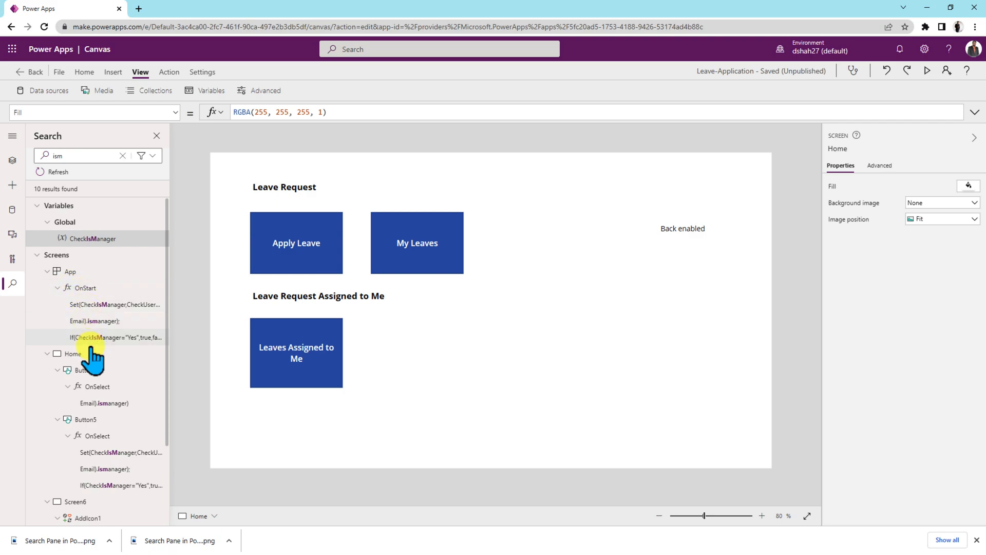
click(117, 337)
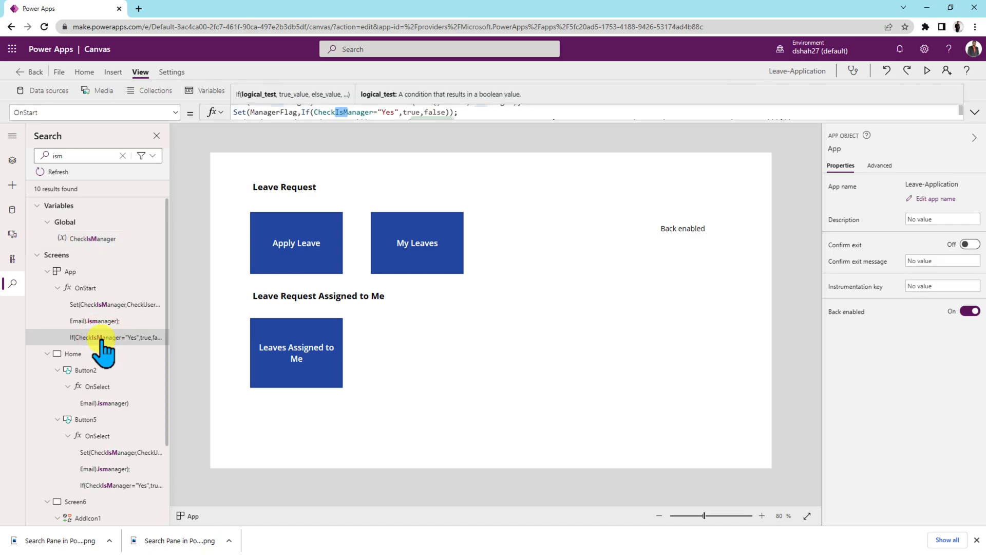
- Expand the OnStart formula bar to show all three lines, then collapse it to one line
click(975, 115)
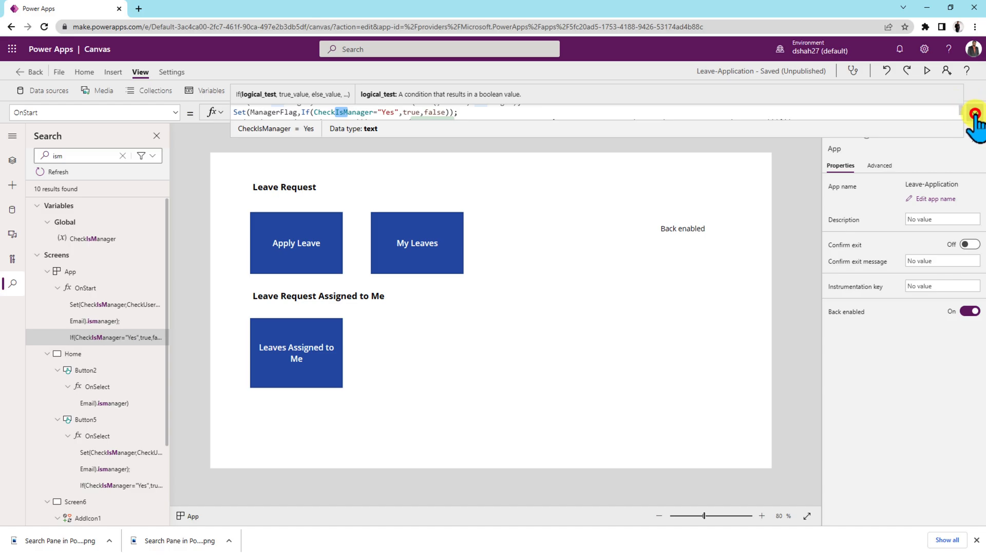
click(976, 115)
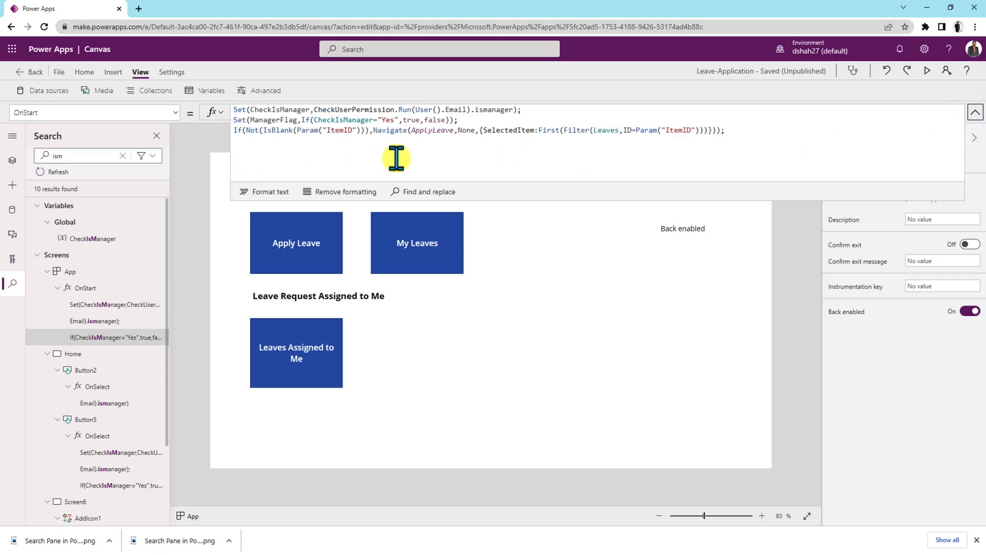
mouse_move(495, 166)
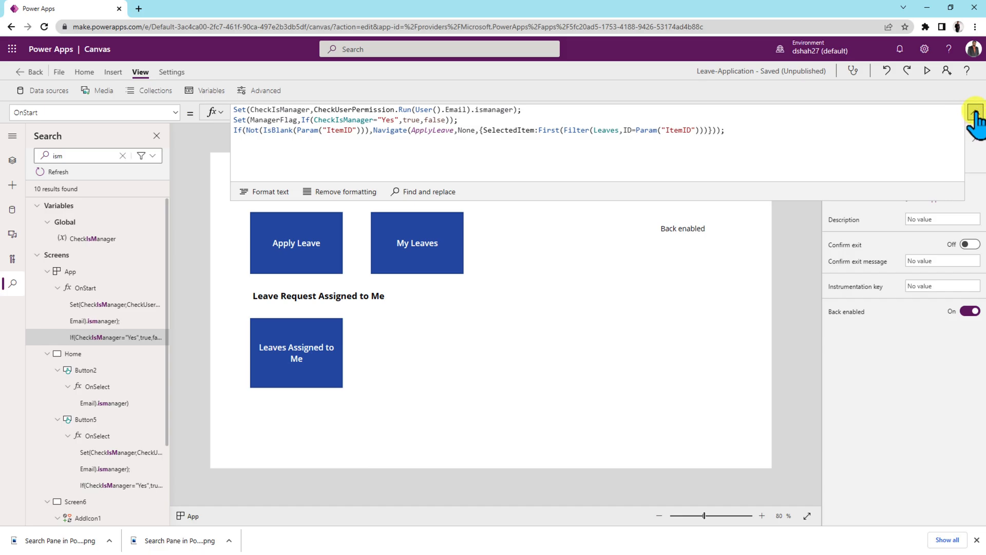
click(974, 112)
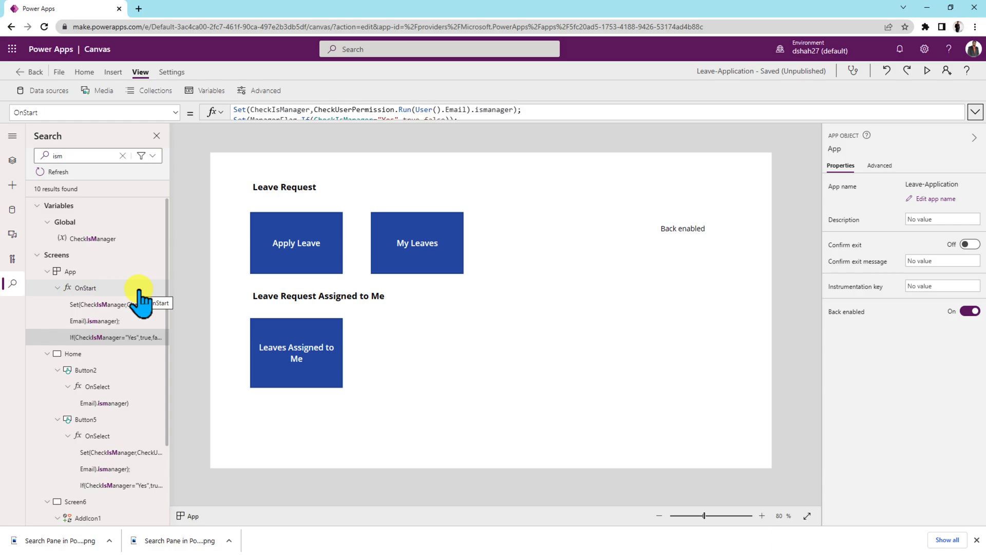
mouse_move(110, 189)
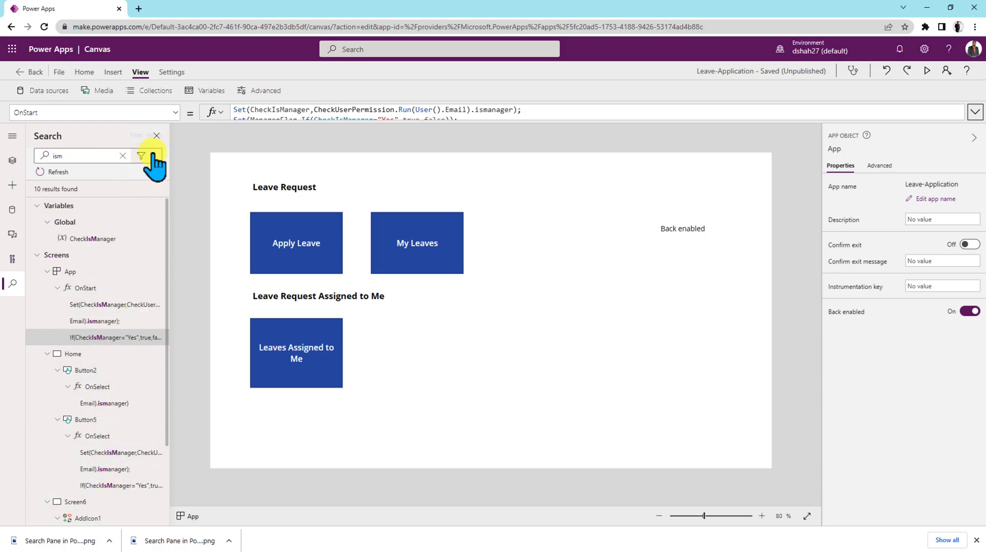
- Filter the 'ism' search results to Variables only, then back to all categories
click(141, 156)
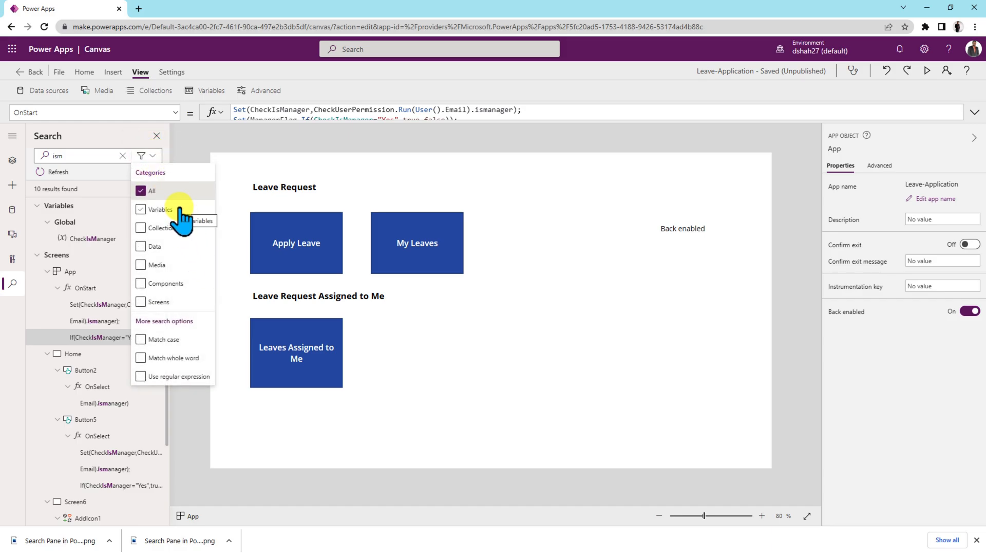
click(141, 209)
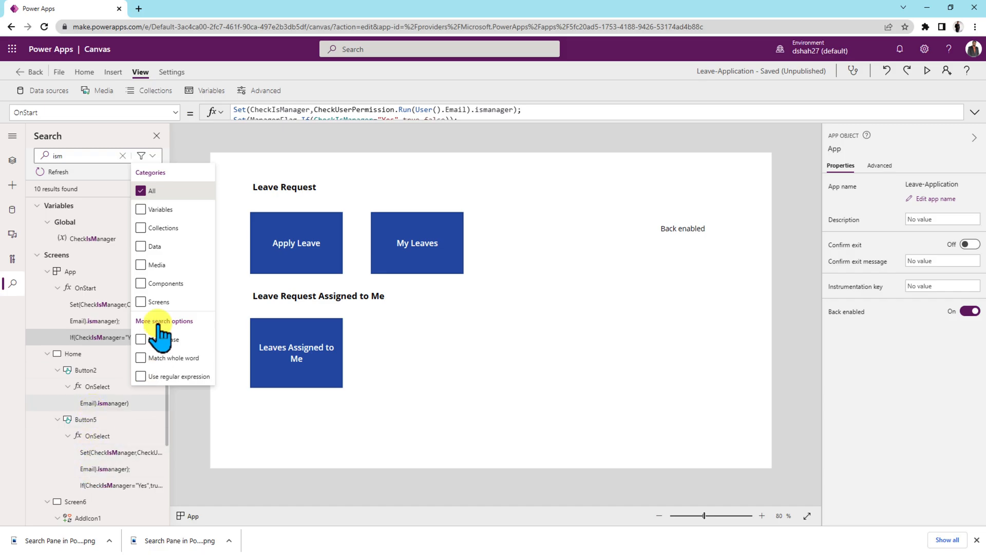
mouse_move(91, 183)
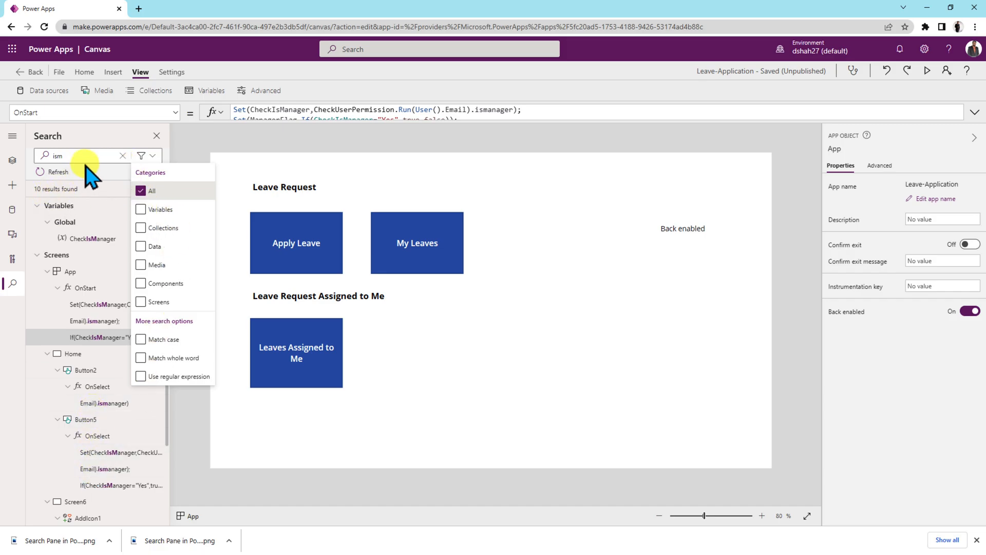
click(141, 210)
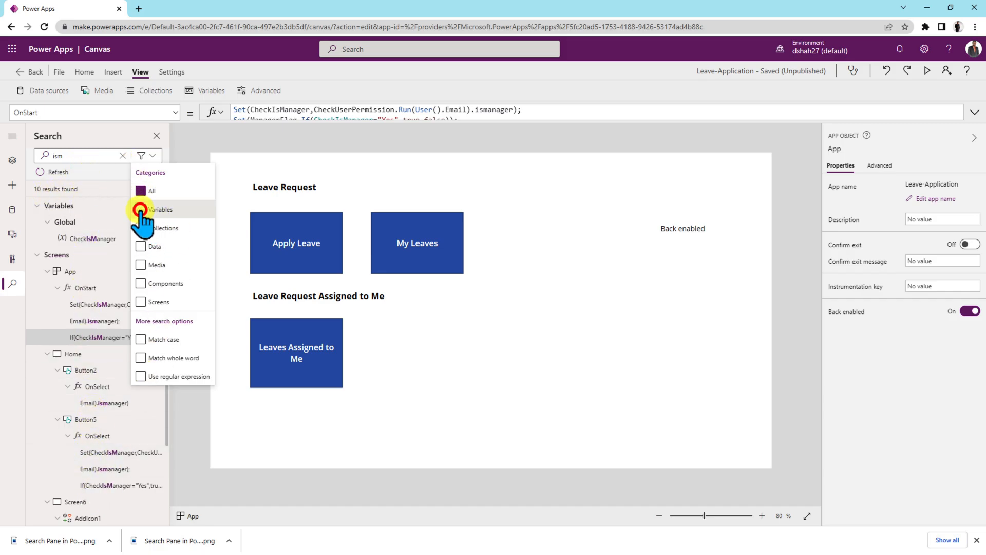
click(141, 209)
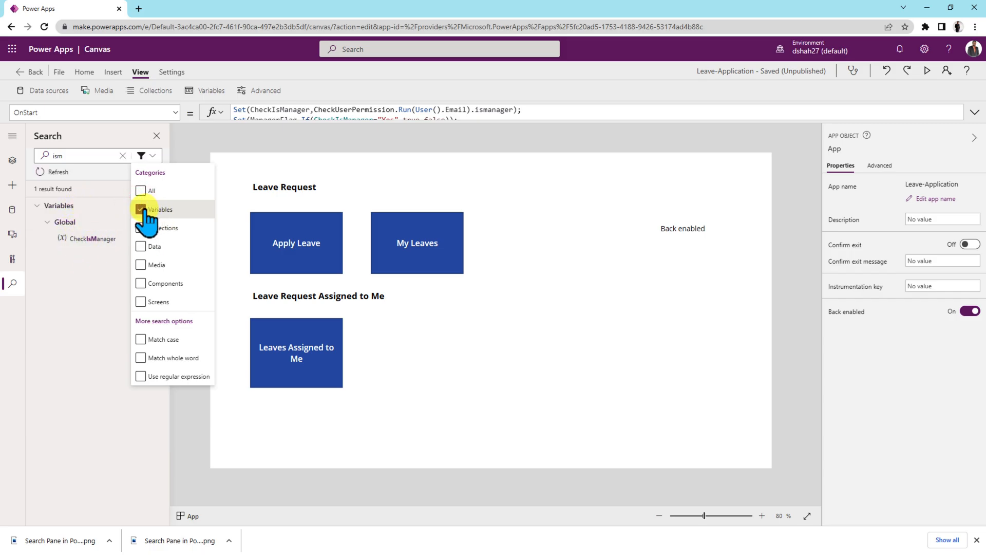
click(141, 190)
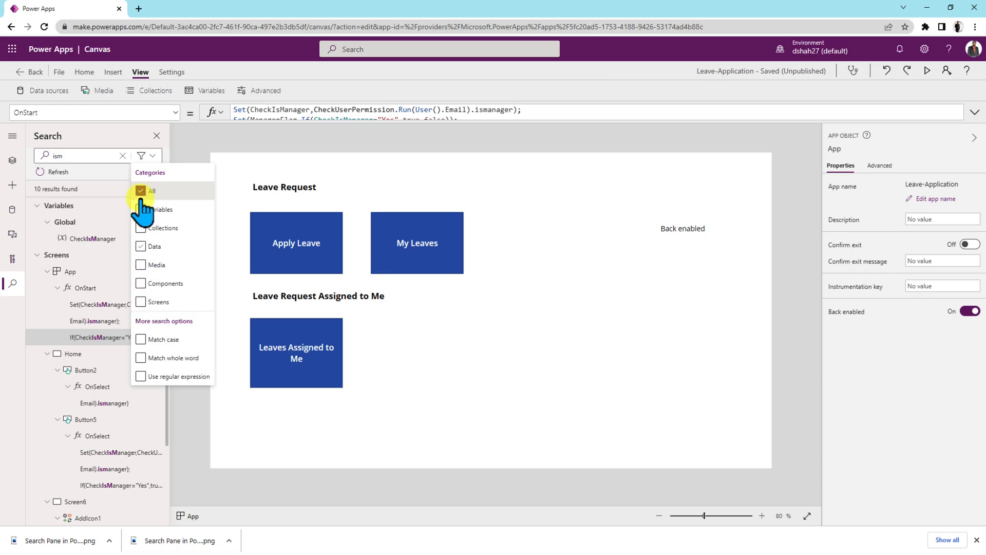
- Clear the All selection and filter results to Screens only, leaving 9 matches
click(140, 302)
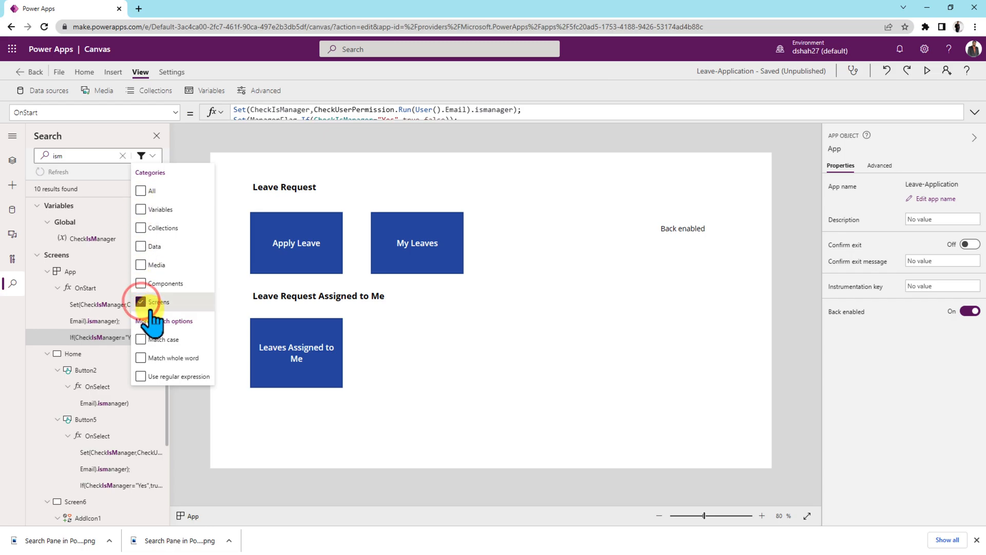
click(141, 246)
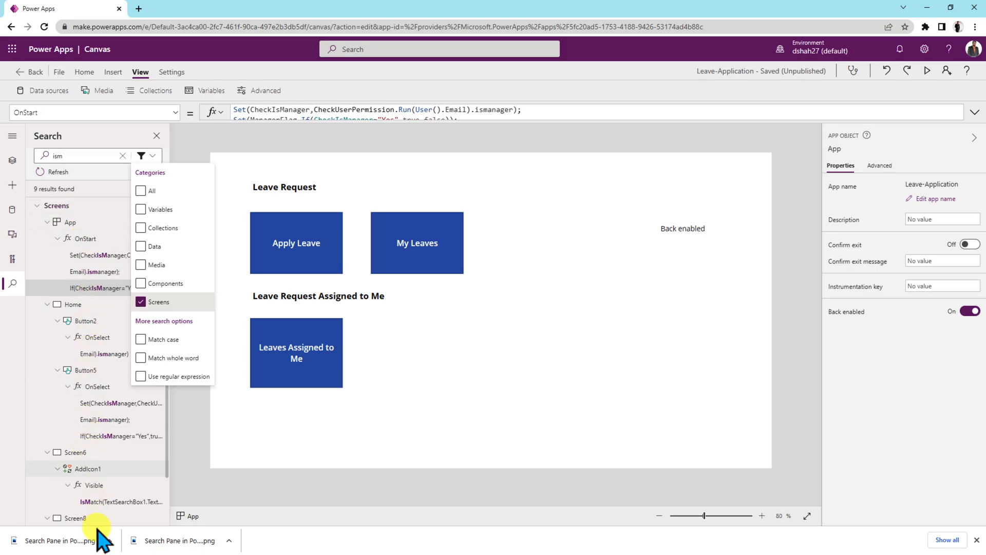
mouse_move(160, 191)
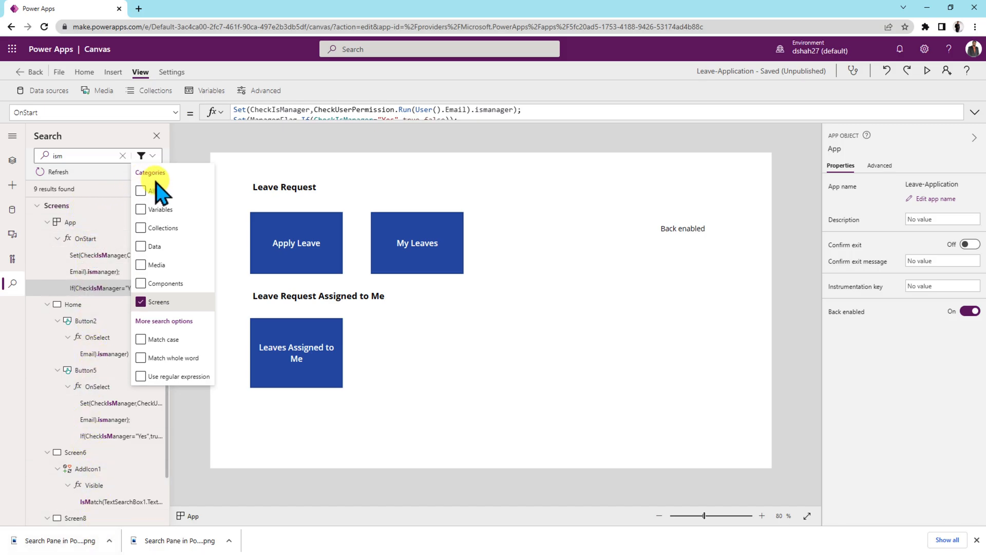
click(141, 227)
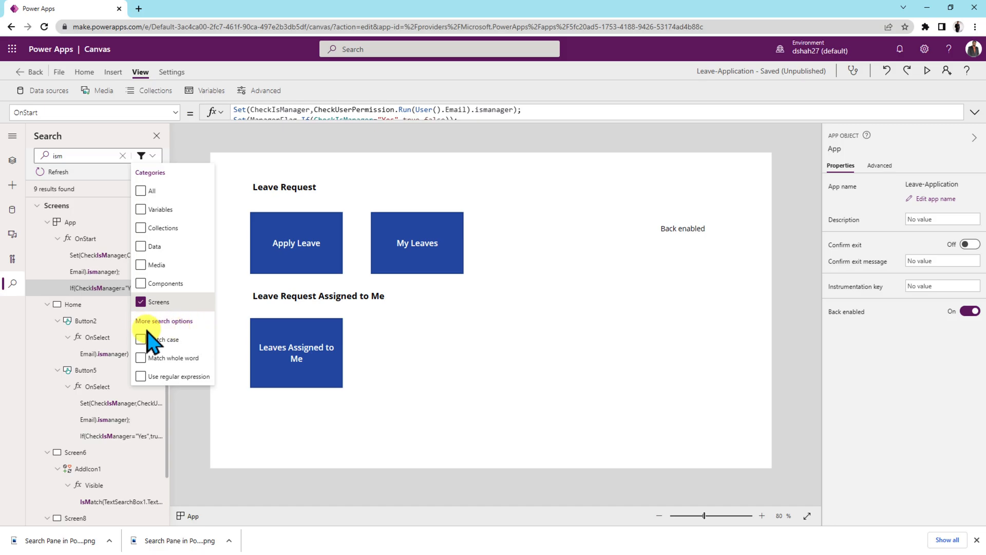
click(141, 246)
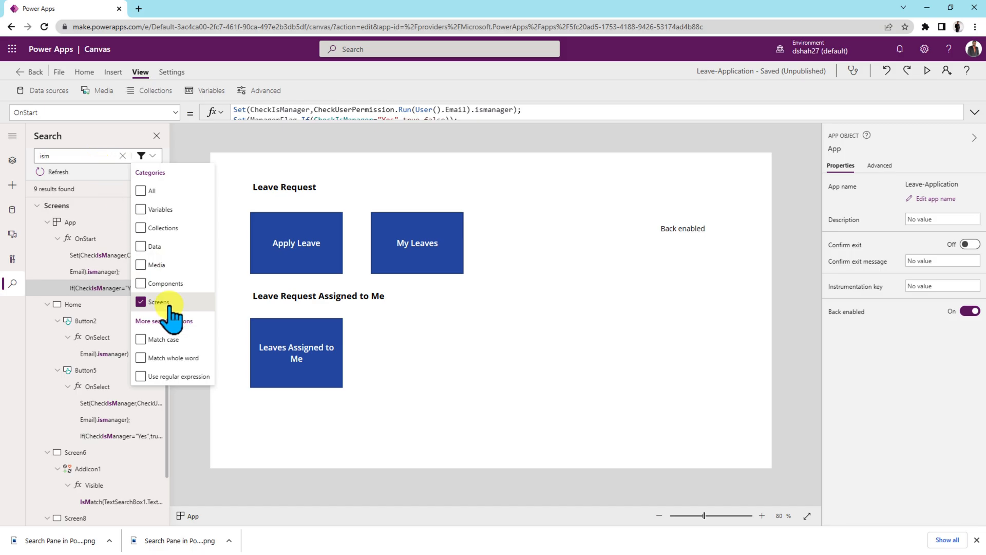
click(141, 357)
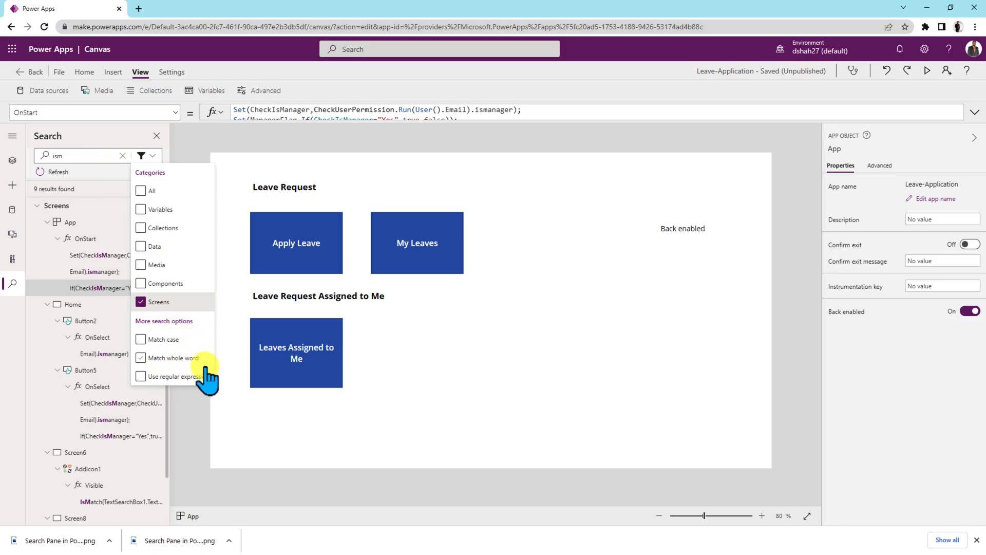
click(141, 376)
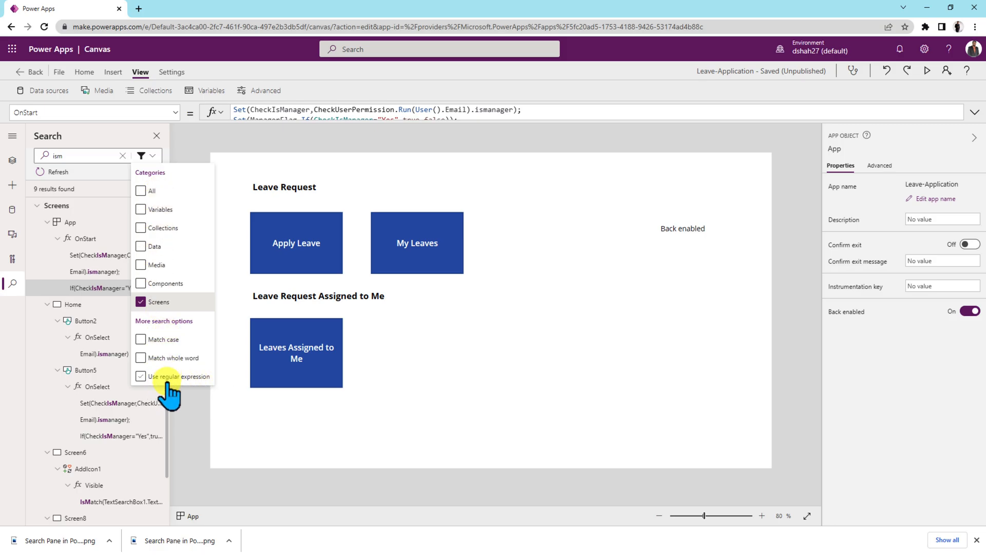
click(141, 339)
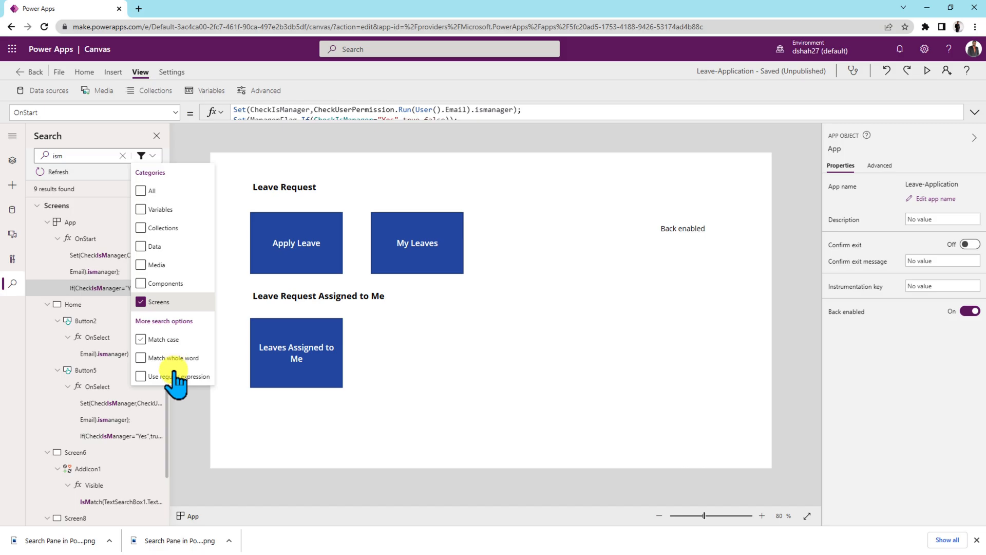
click(141, 376)
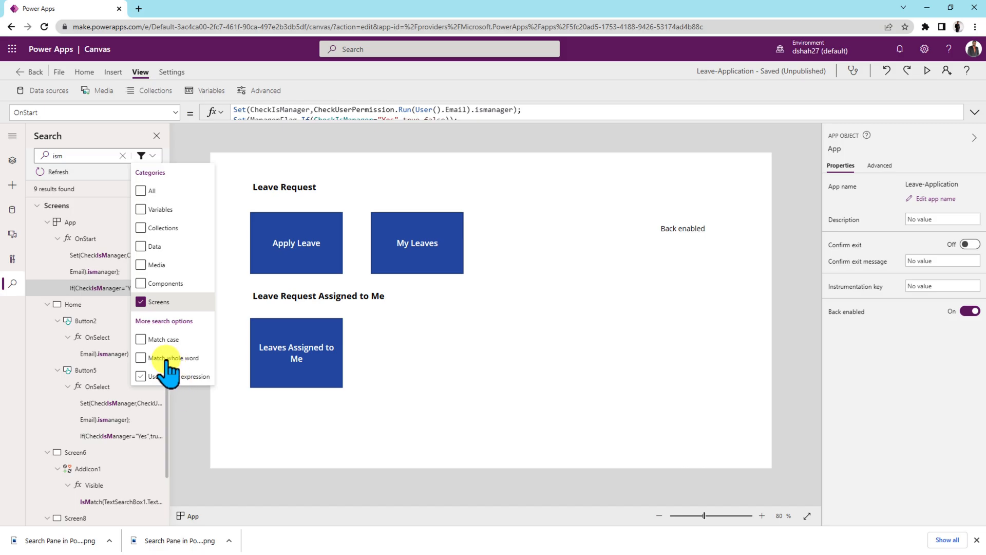